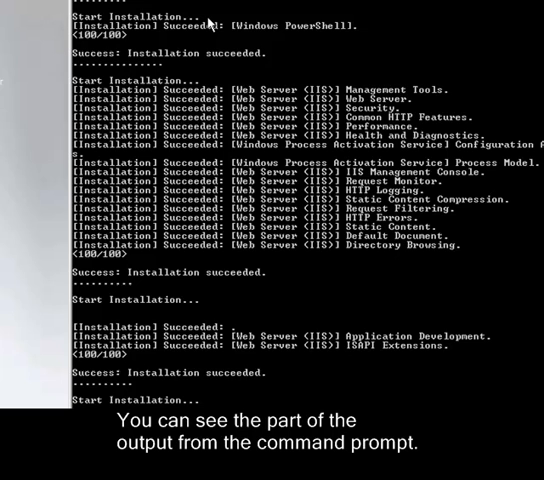
- Launch the Exchange Server 2007 setup application from C:\Exchange 2007
{"action": "scroll", "scroll_direction": "down", "scroll_amount": 3}
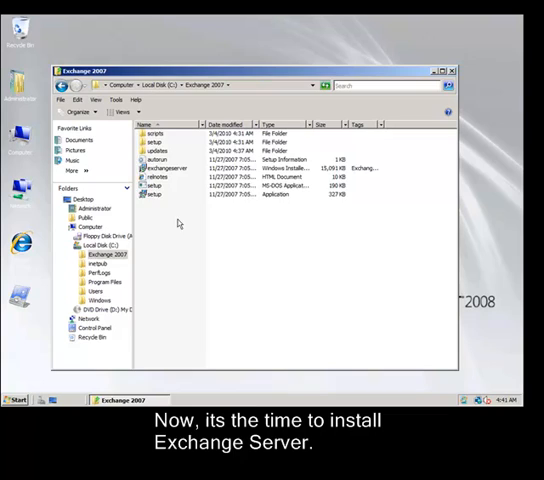
{"action": "double_click", "coordinate": [153, 195]}
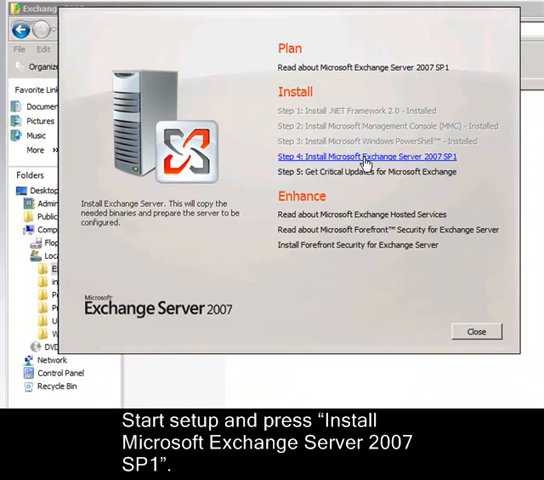
- Start Step 4 SP1 installation, accept the license and enable error reporting
{"action": "left_click", "coordinate": [370, 157]}
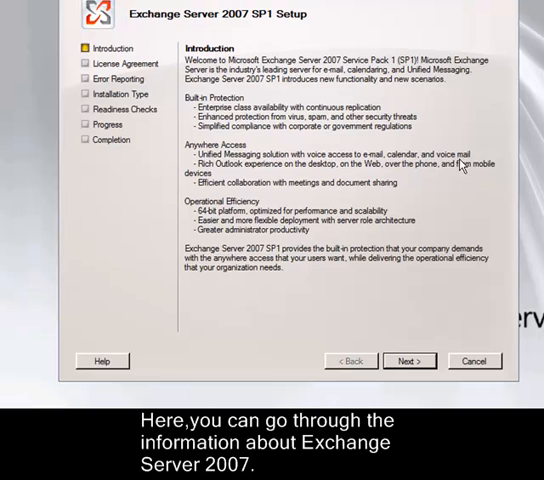
{"action": "mouse_move", "coordinate": [468, 165]}
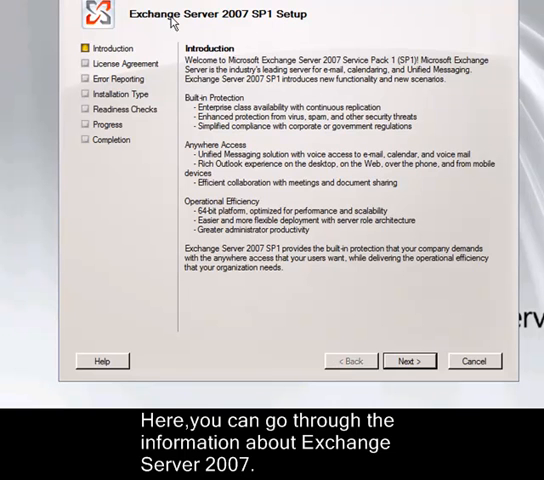
{"action": "left_click", "coordinate": [408, 360]}
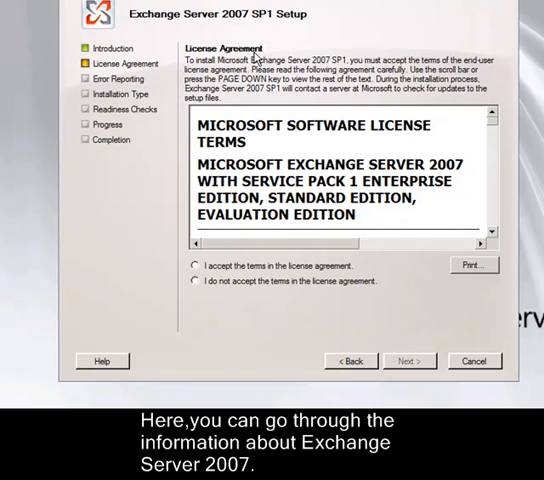
{"action": "mouse_move", "coordinate": [273, 154]}
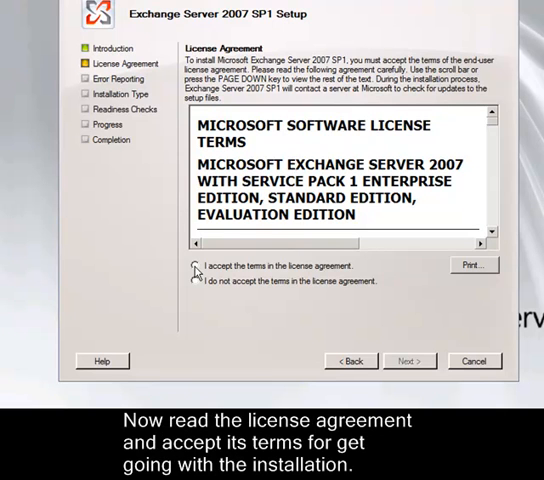
{"action": "left_click", "coordinate": [408, 360]}
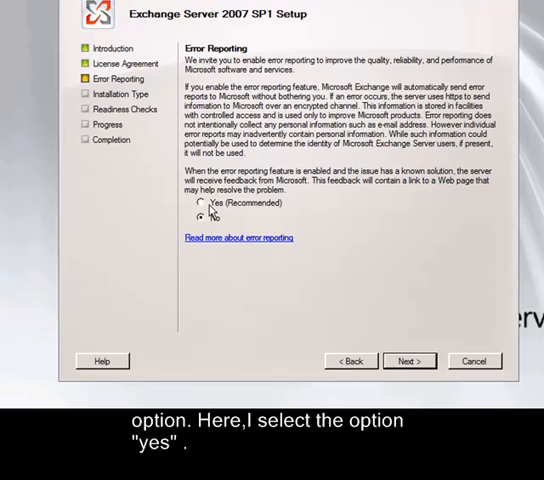
{"action": "left_click", "coordinate": [199, 204]}
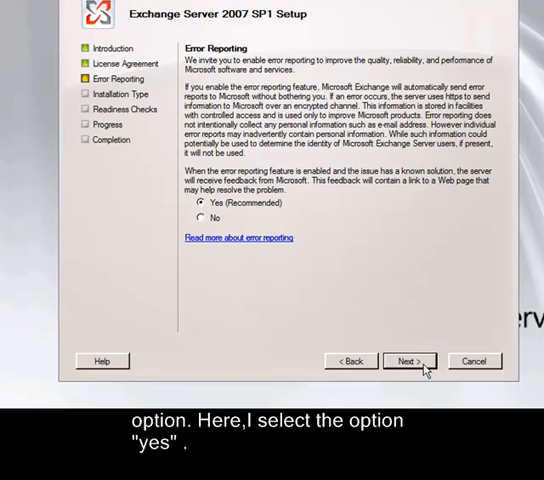
{"action": "left_click", "coordinate": [409, 360]}
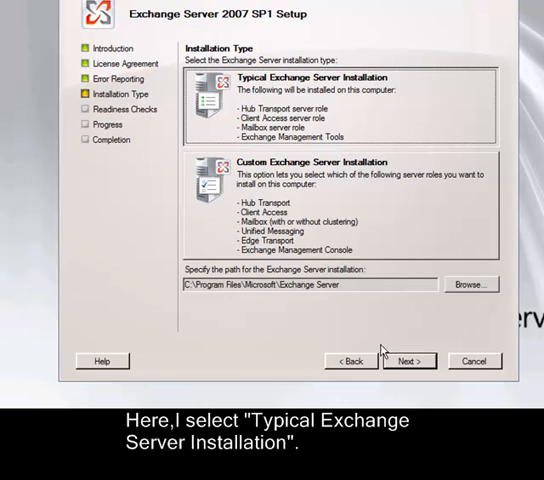
- Keep Typical Exchange Server Installation and enter organization name 'JiJiTechnologies'
{"action": "left_click", "coordinate": [409, 360]}
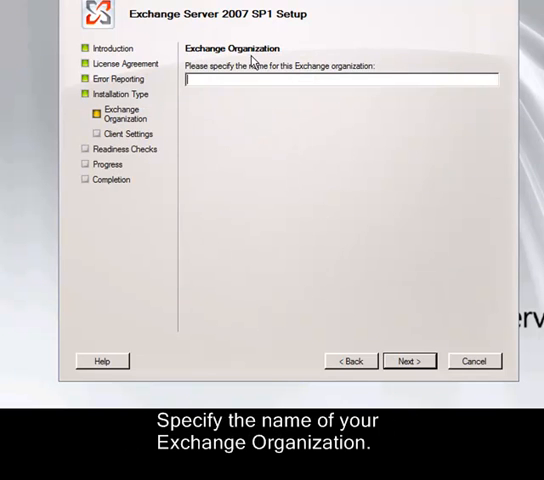
{"action": "mouse_move", "coordinate": [215, 66]}
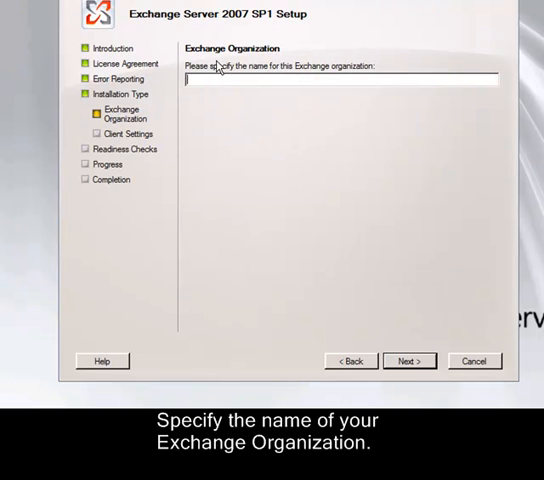
{"action": "type", "text": "JiJi Te"}
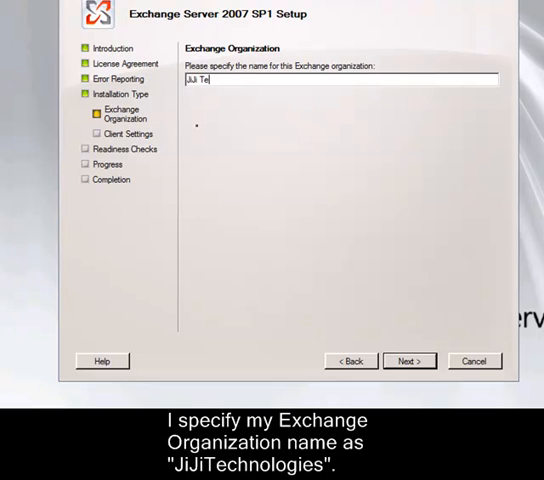
{"action": "type", "text": "chnologies"}
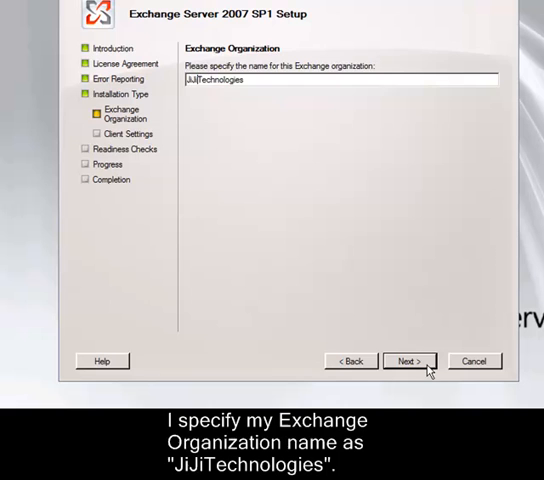
{"action": "left_click", "coordinate": [410, 361]}
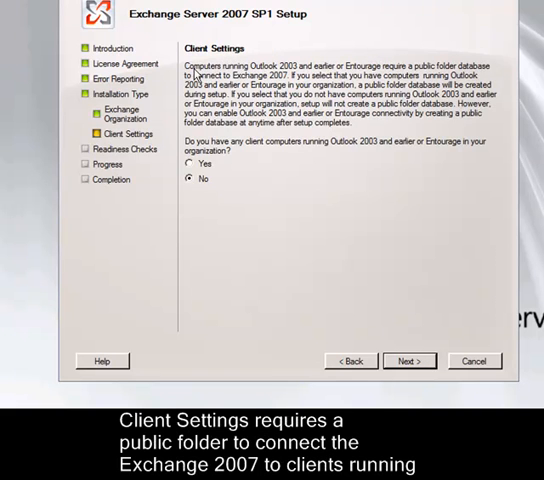
{"action": "mouse_move", "coordinate": [302, 77]}
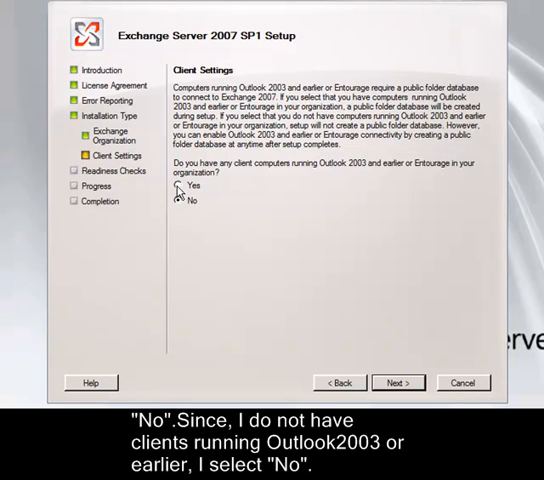
- Answer No to Outlook 2003 and Entourage clients and proceed to Readiness Checks
{"action": "left_click", "coordinate": [177, 200]}
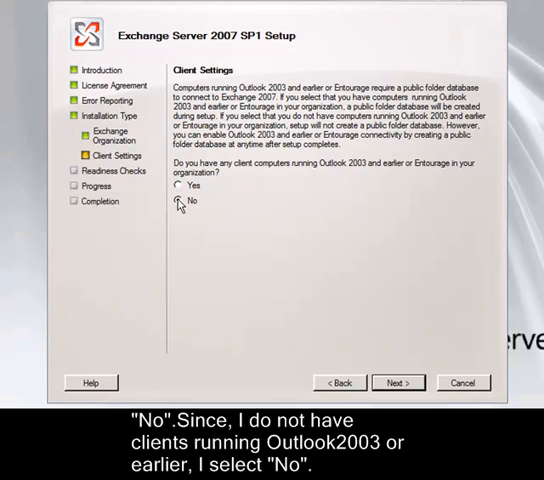
{"action": "left_click", "coordinate": [176, 200]}
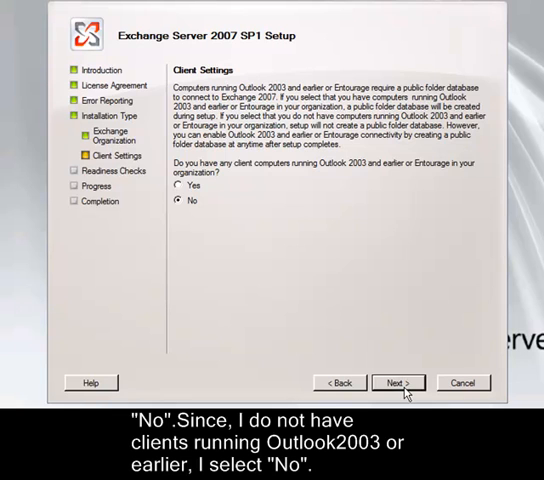
{"action": "left_click", "coordinate": [398, 382]}
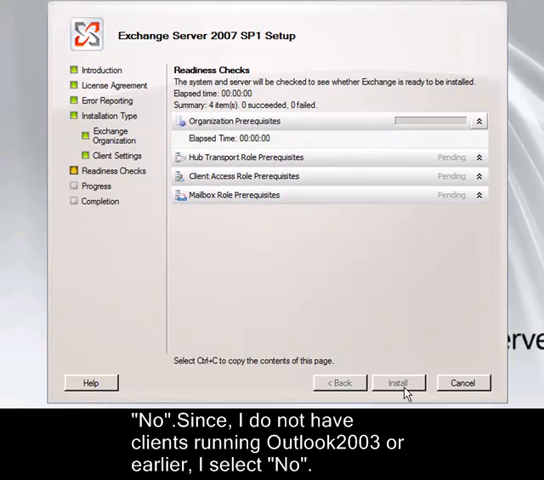
- Pass the readiness checks and run Install for all five components
{"action": "left_click", "coordinate": [402, 382]}
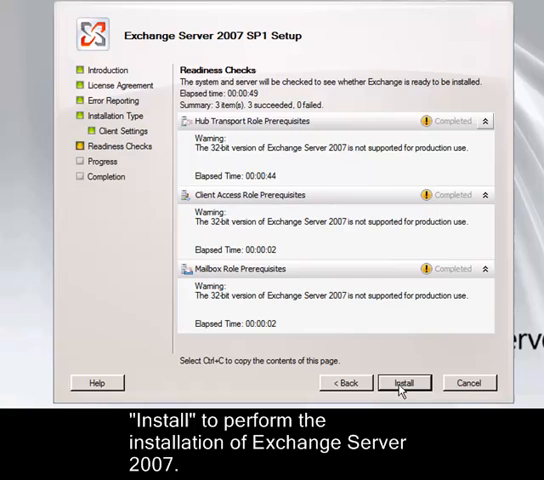
{"action": "left_click", "coordinate": [404, 383]}
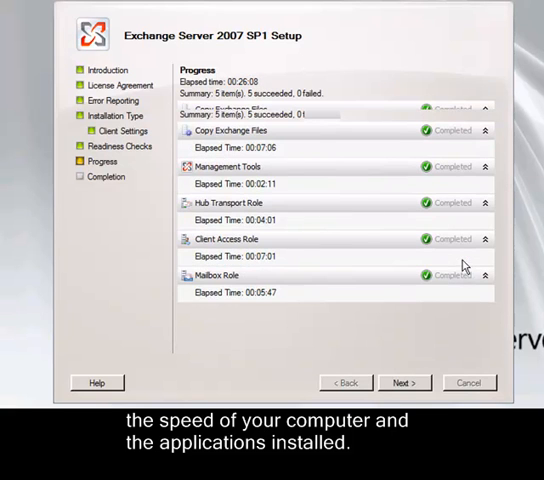
- Finish setup with 'Finalize installation using the Exchange Management Console' kept checked
{"action": "left_click", "coordinate": [405, 382]}
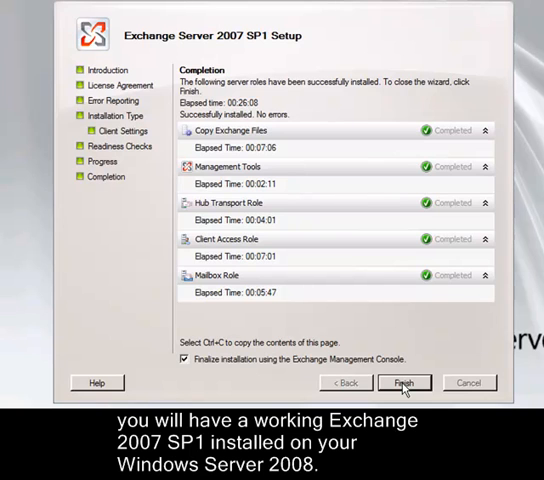
{"action": "left_click", "coordinate": [411, 383]}
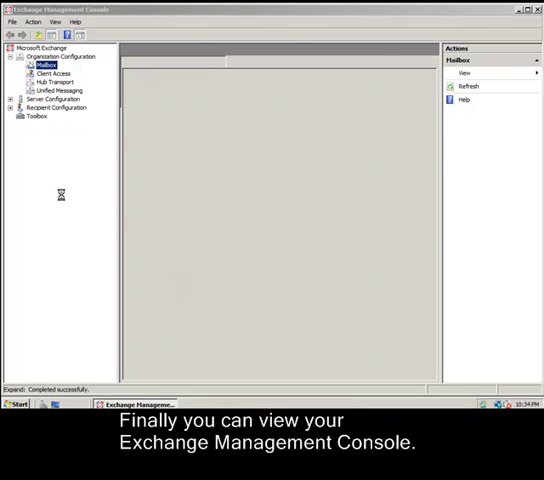
- Select Organization Configuration > Mailbox in the console tree
{"action": "left_click", "coordinate": [49, 61]}
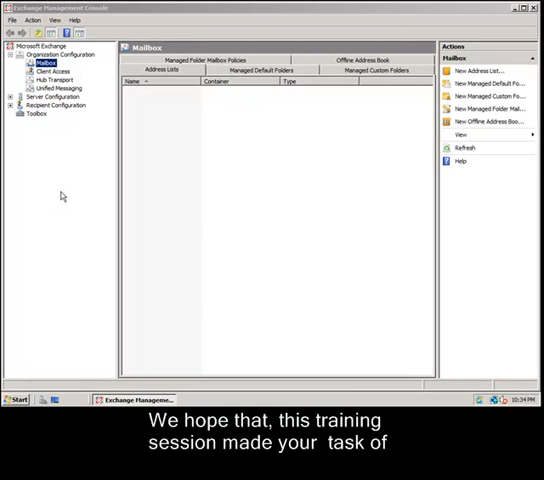